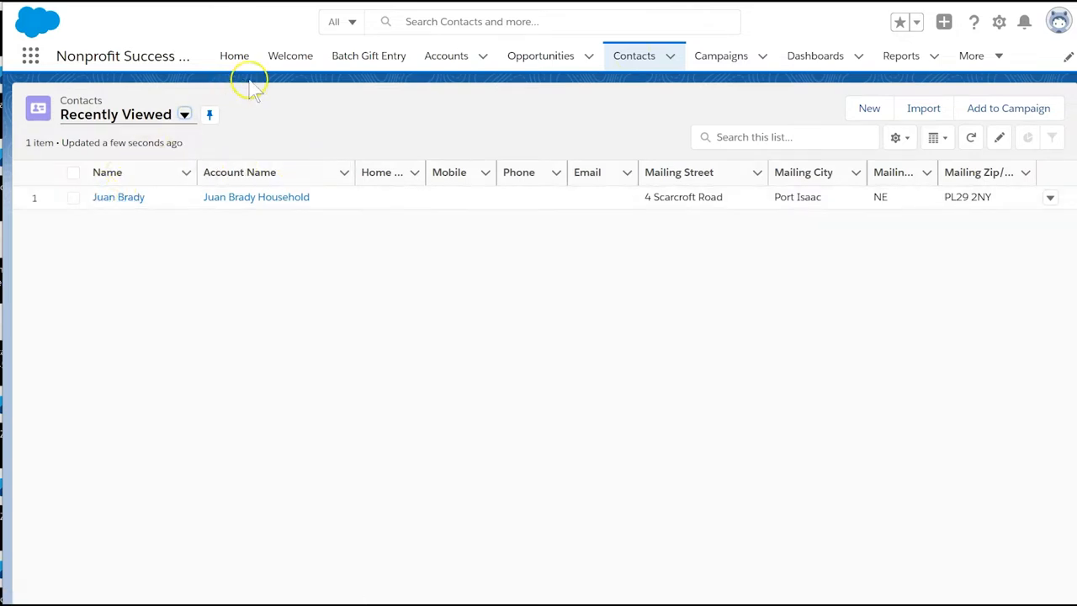
Add contact Juan Brady to Equality Allies Conference 2027 from Campaign History with status Sent
left_click(118, 195)
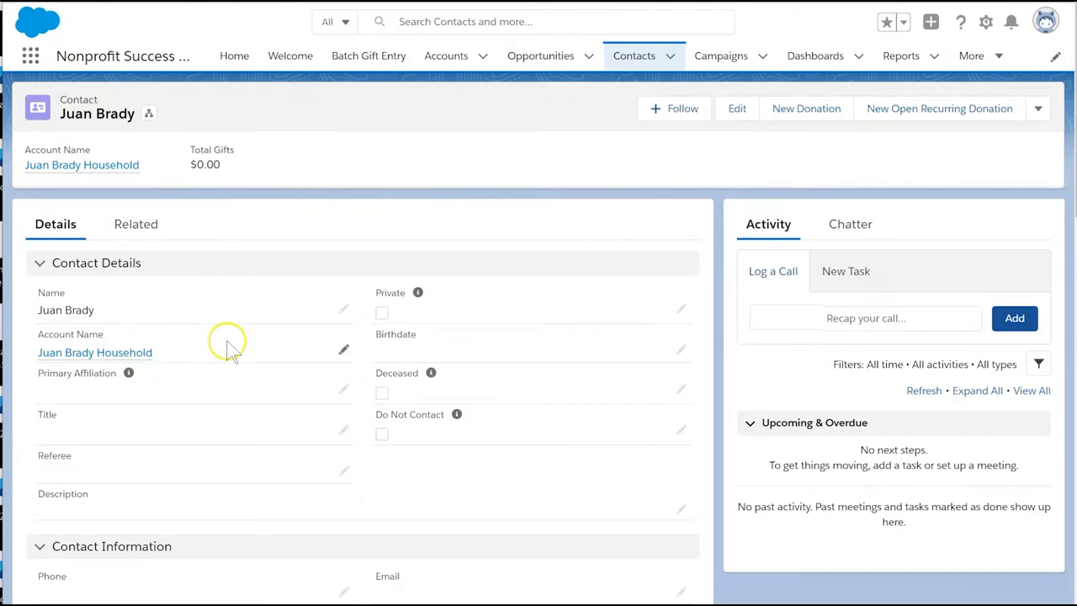
mouse_move(126, 352)
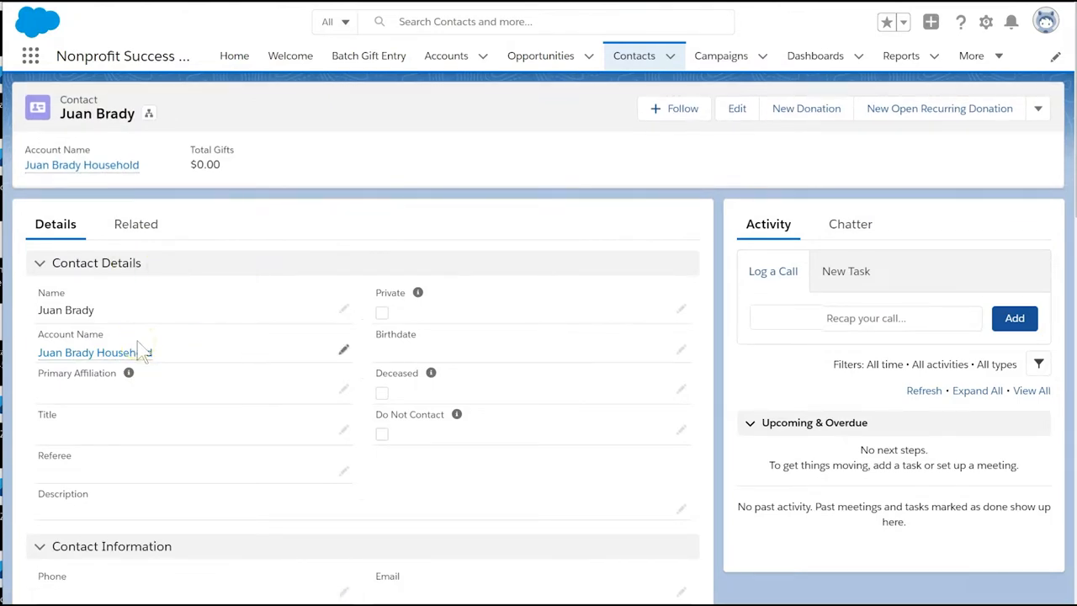
left_click(135, 224)
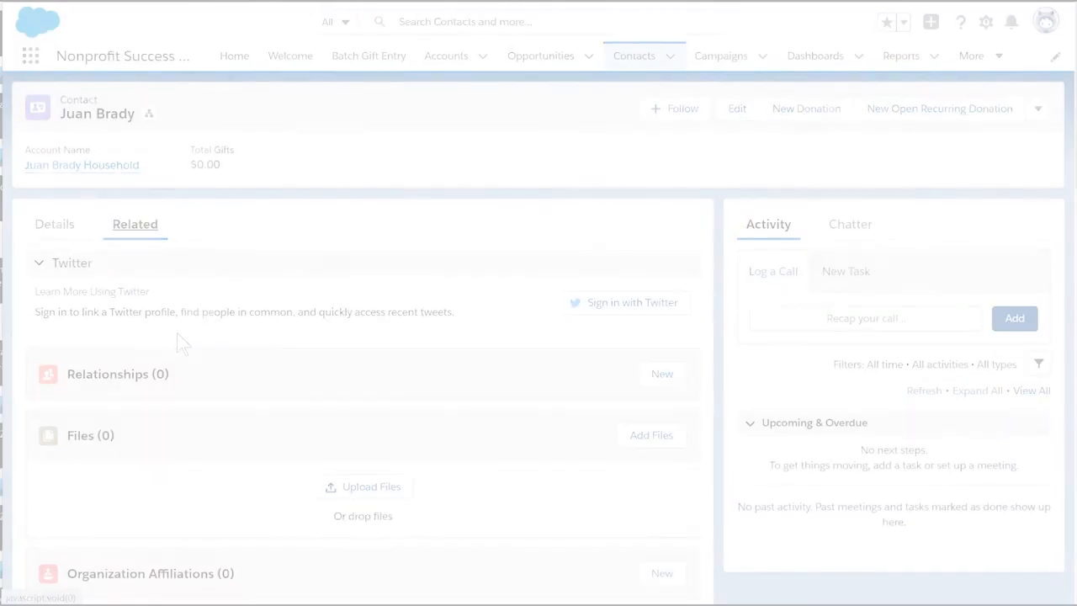
scroll("down", 3)
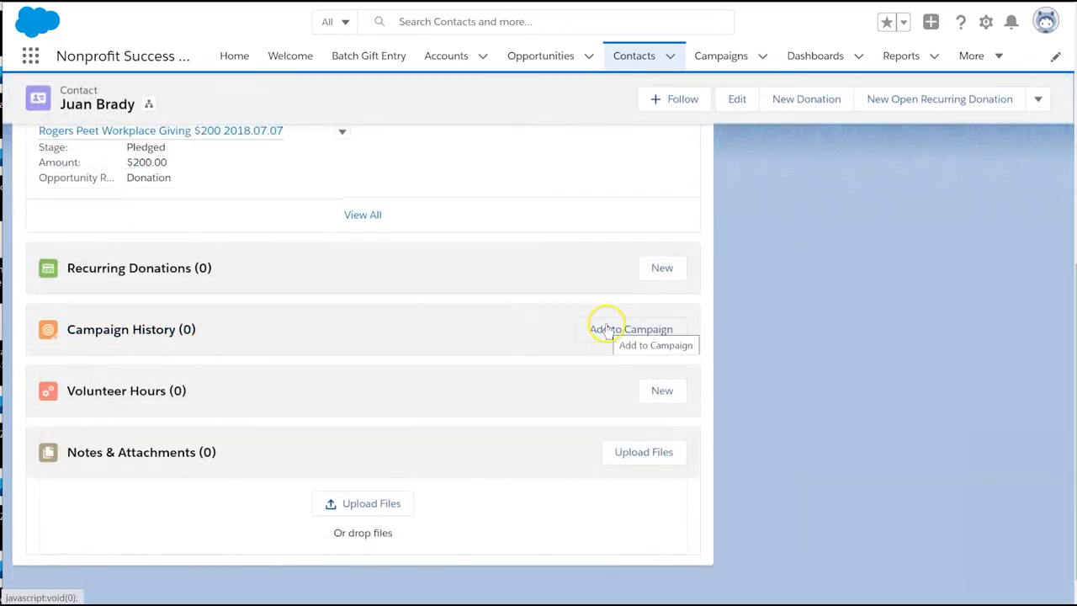
left_click(630, 328)
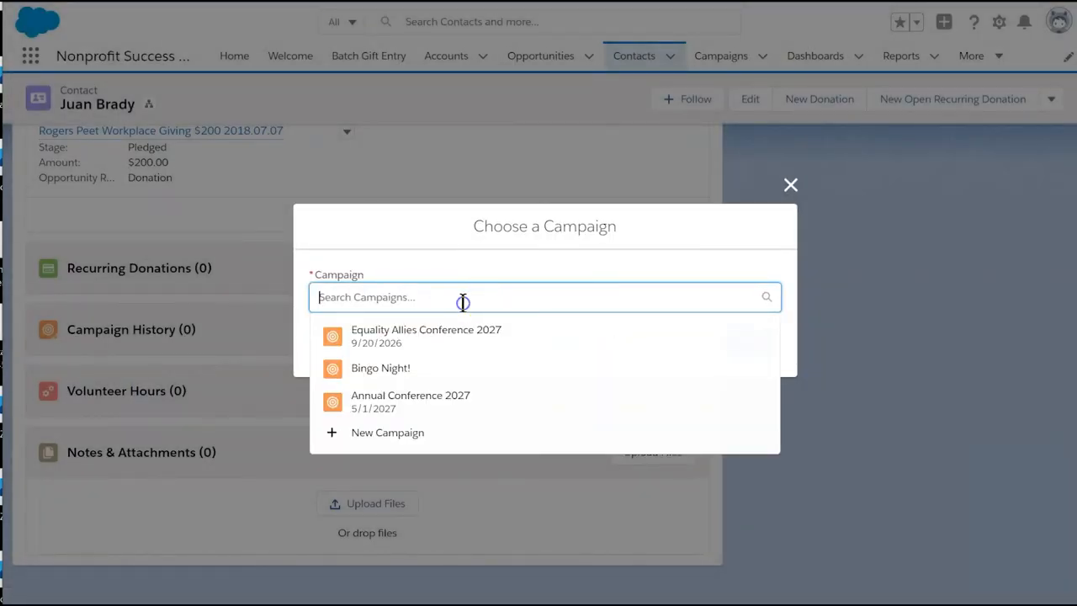
left_click(426, 335)
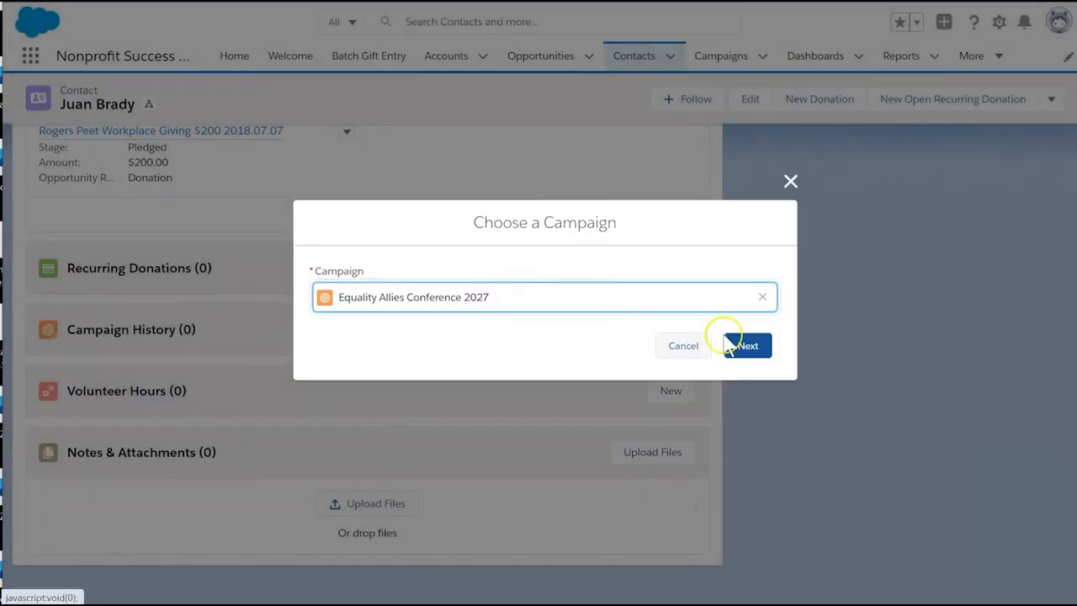
left_click(747, 345)
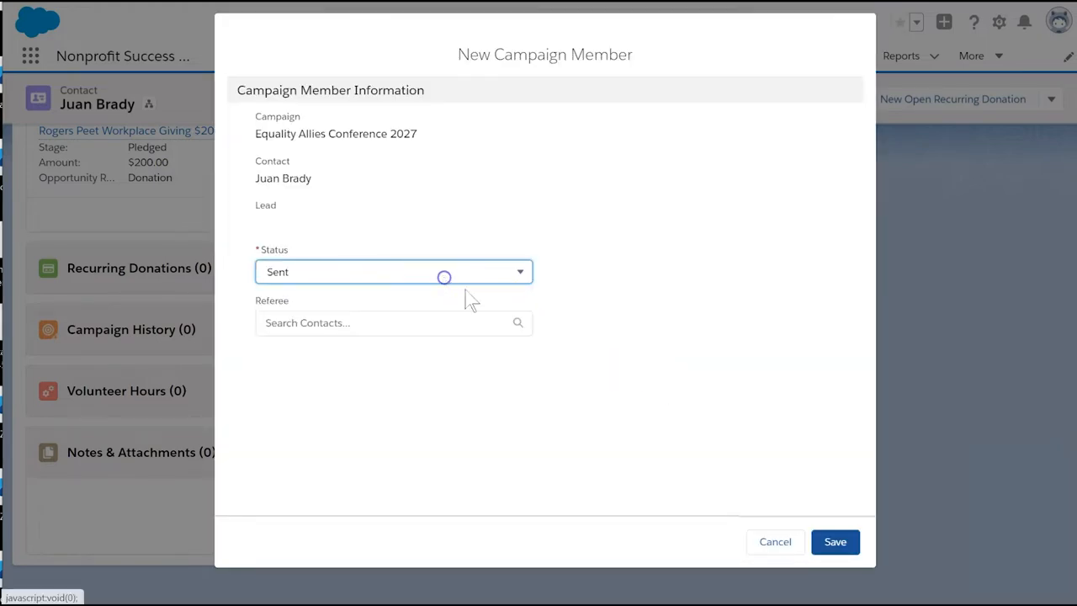
left_click(835, 542)
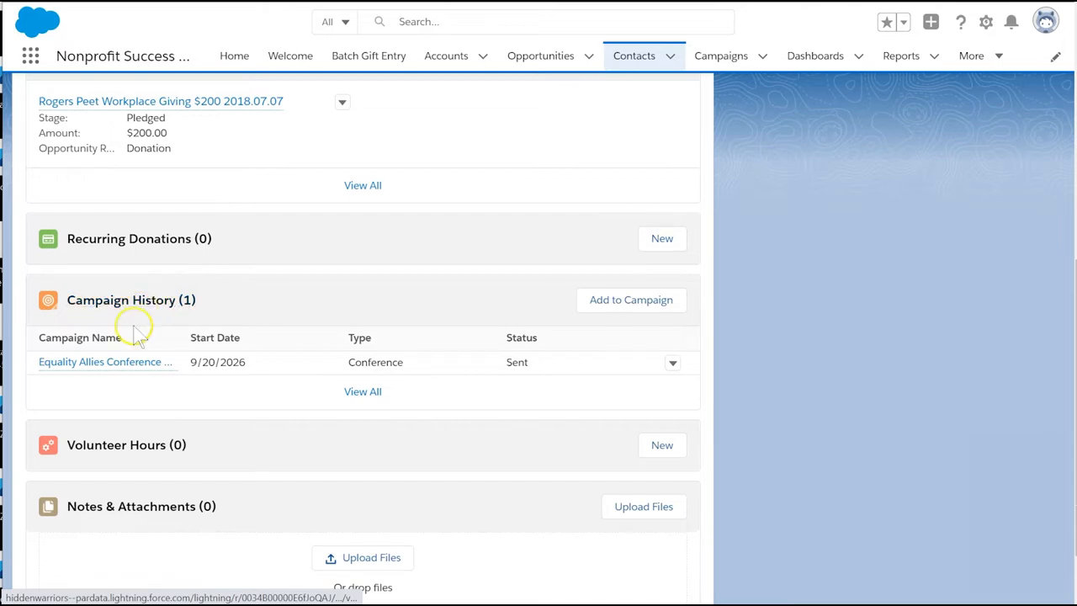
From the campaign's Add Contacts, search 'shaw' and 'park' and select the two contacts
left_click(103, 360)
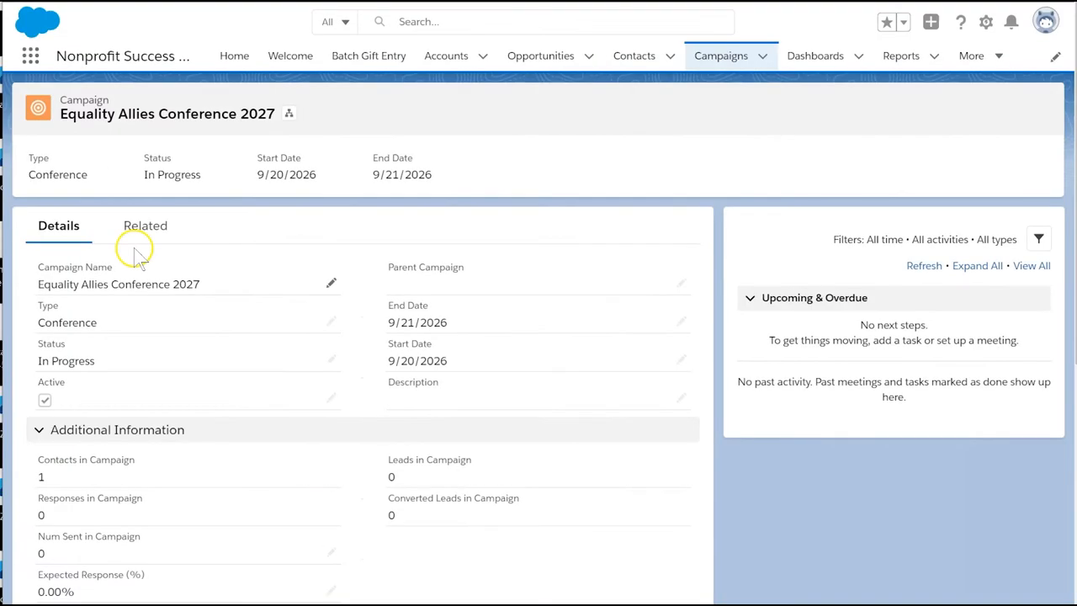
left_click(145, 226)
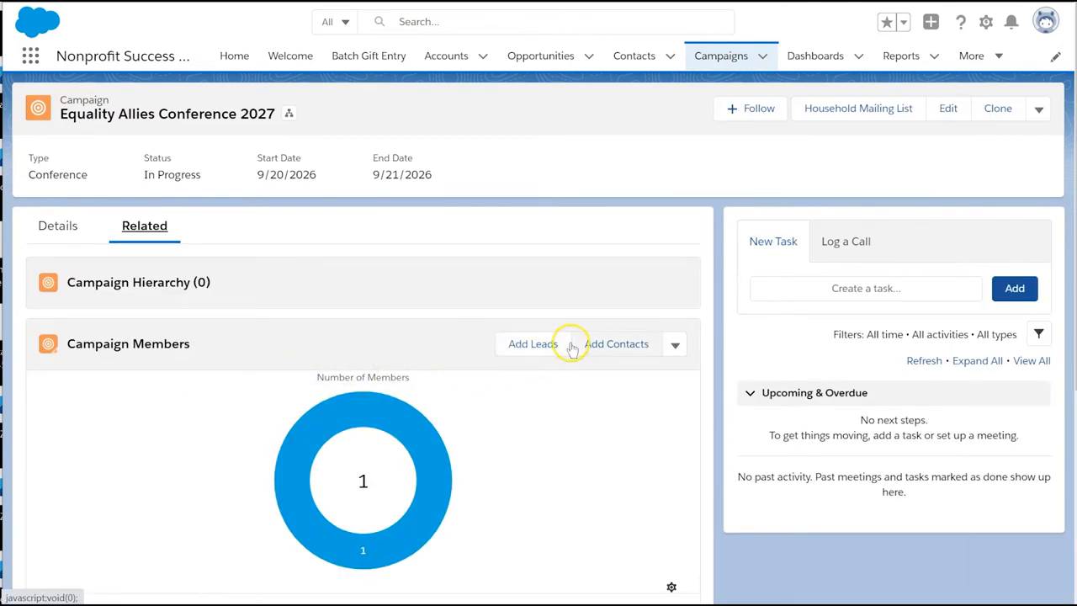
left_click(616, 343)
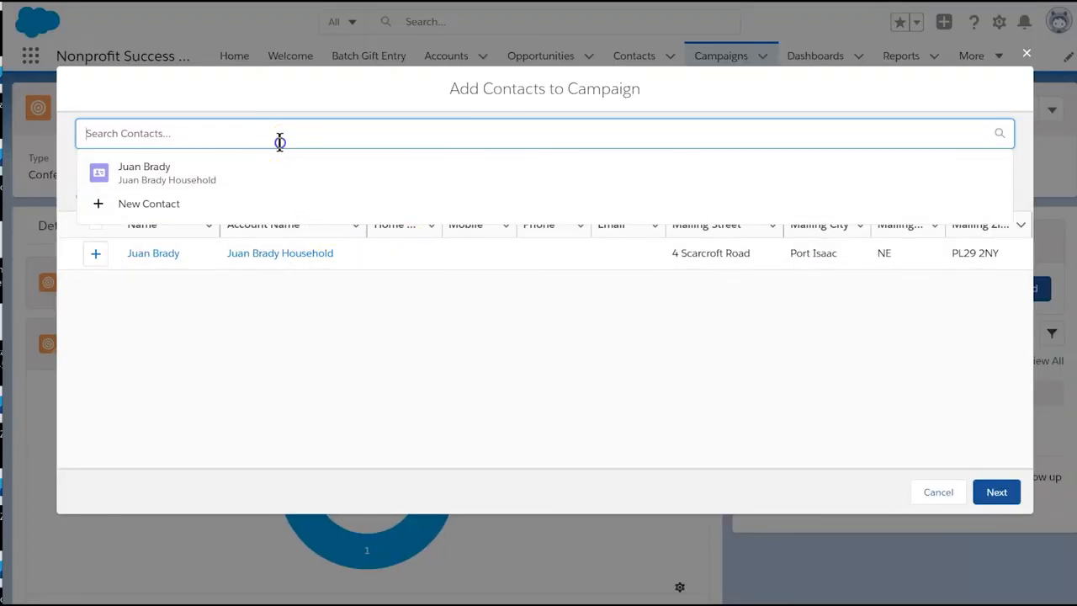
type("shaw")
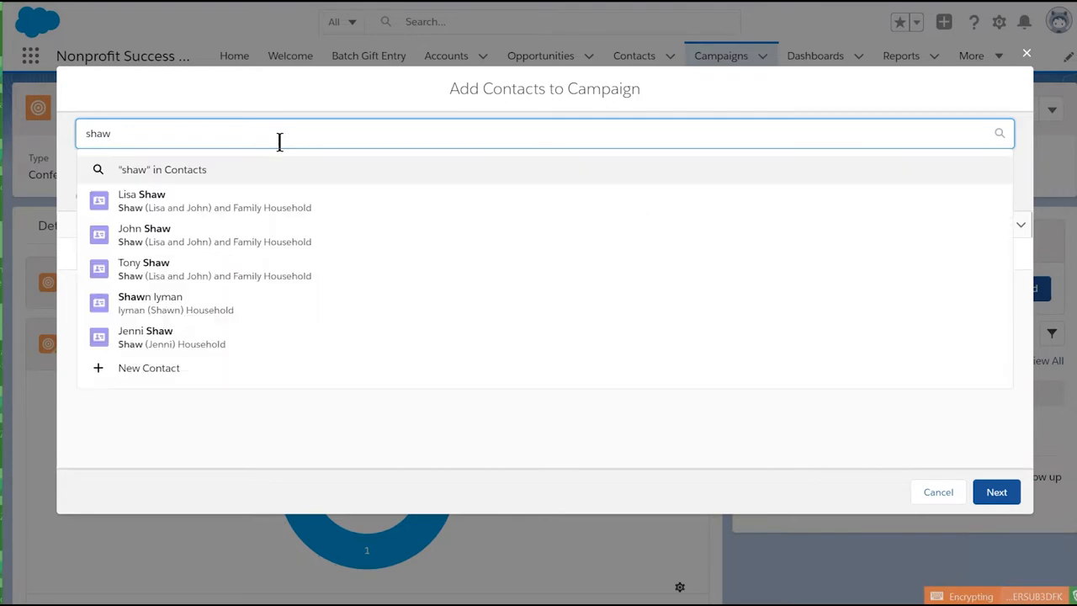
left_click(141, 200)
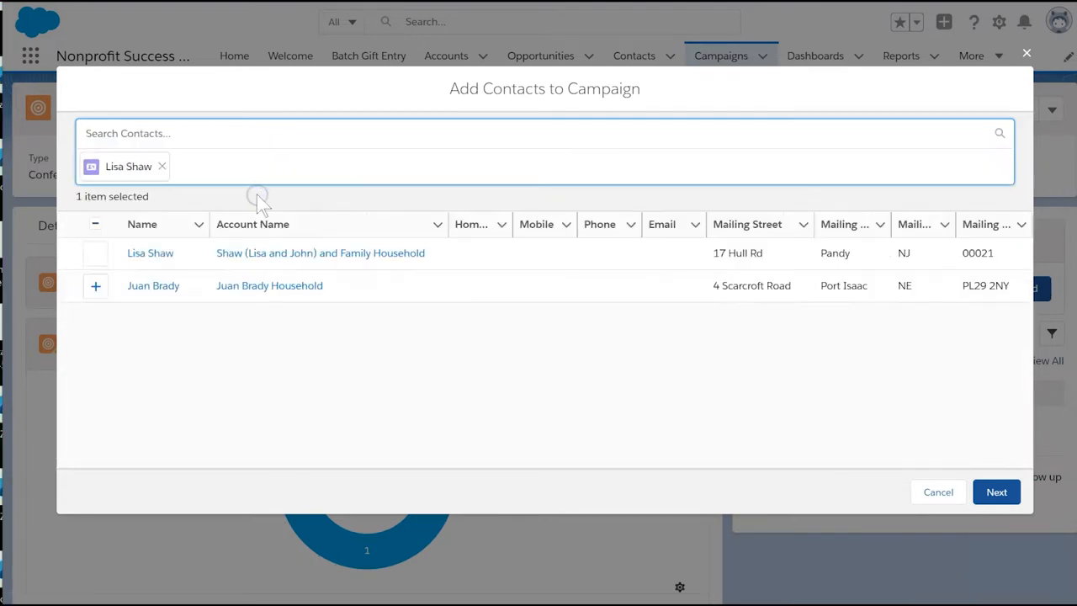
type("park")
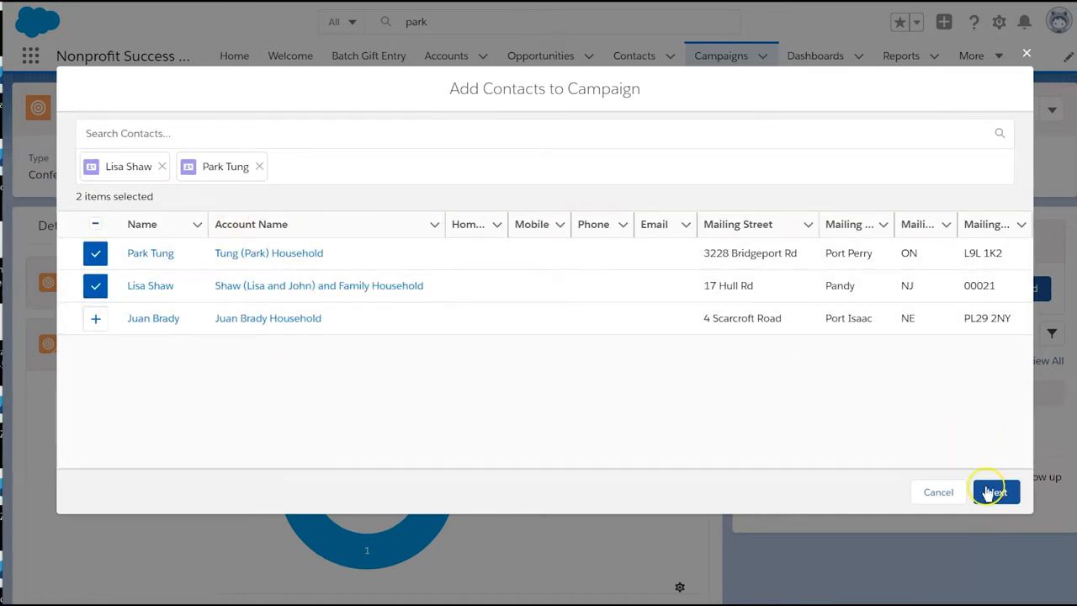
left_click(994, 491)
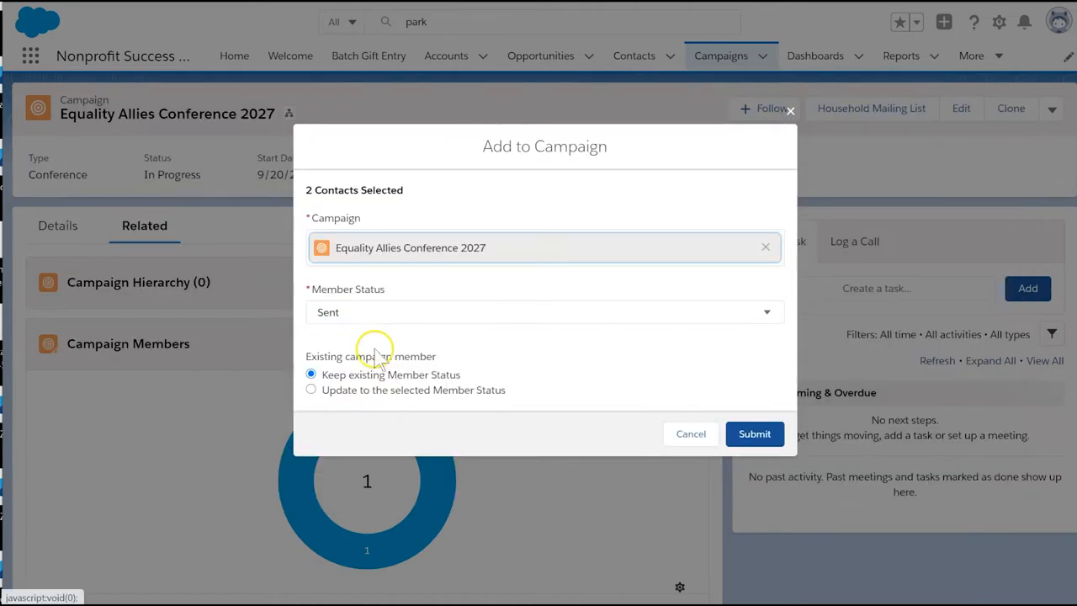
Set member status to Responded, update existing members too, and submit the additions
left_click(545, 311)
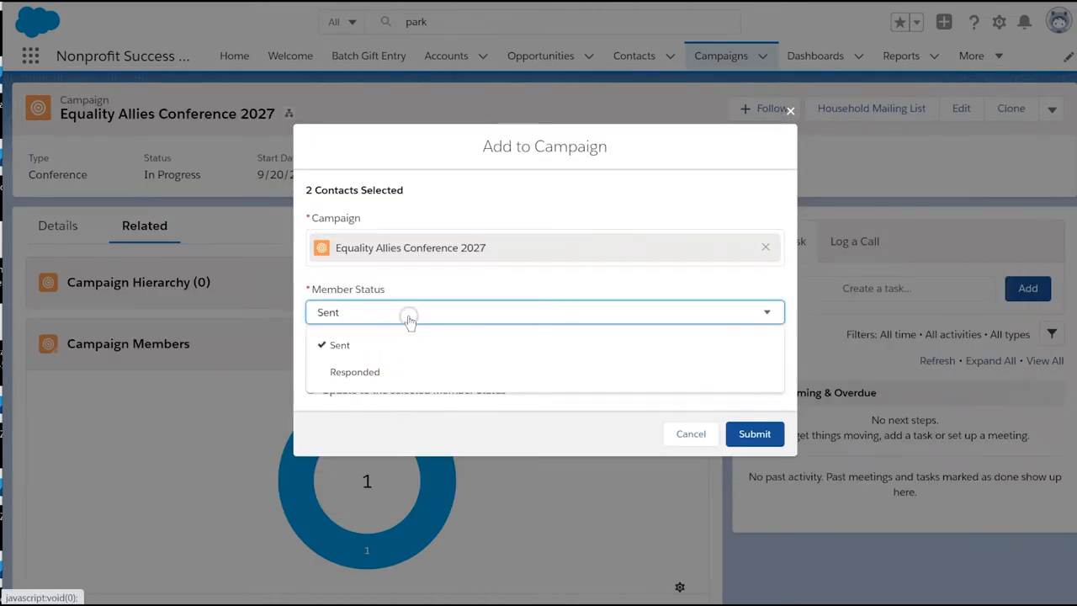
left_click(353, 372)
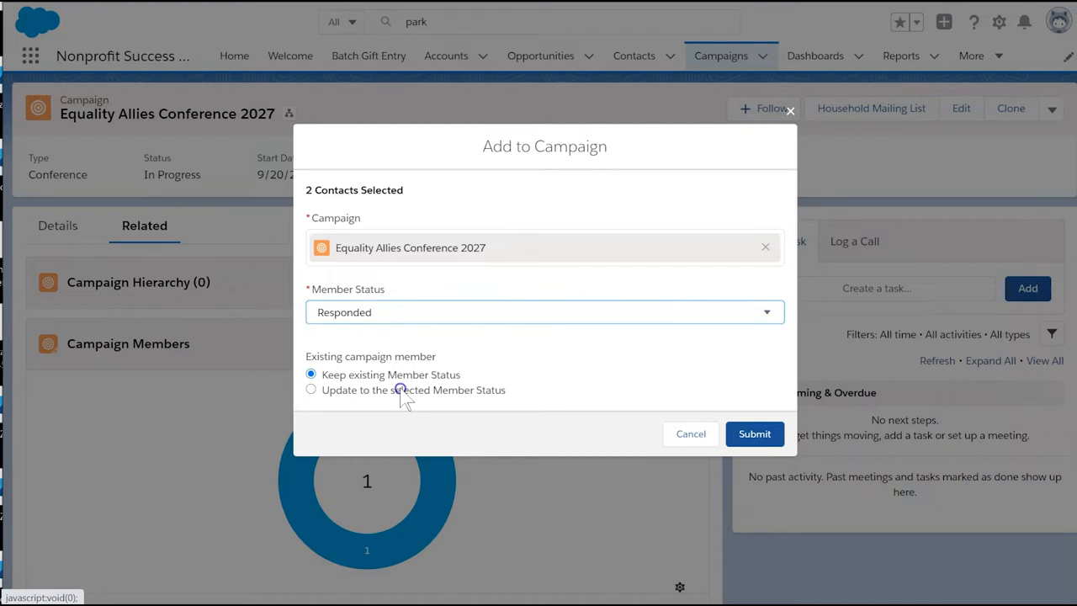
left_click(311, 390)
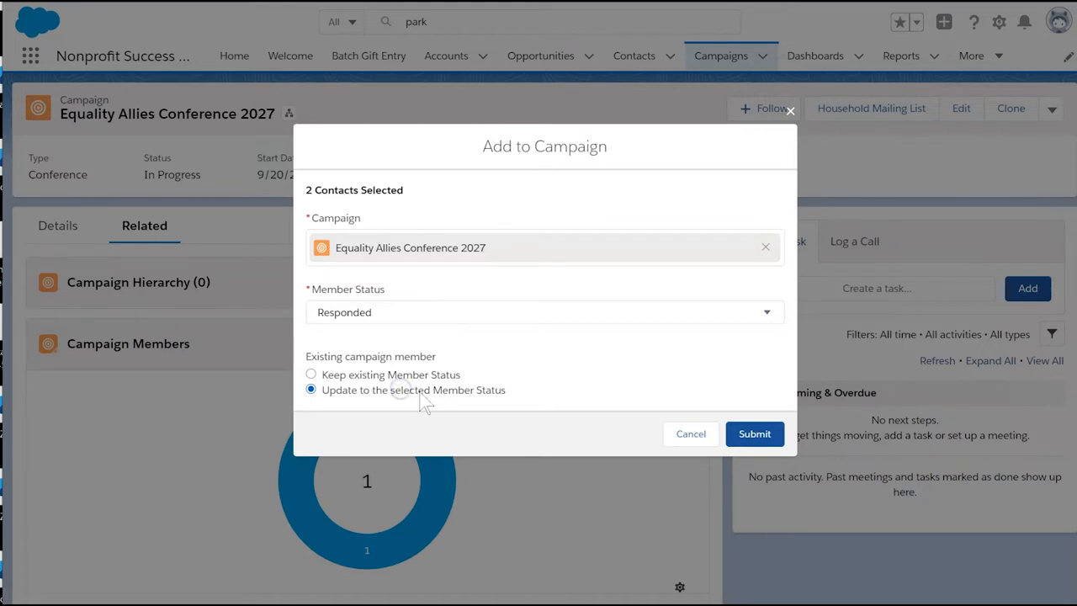
mouse_move(592, 412)
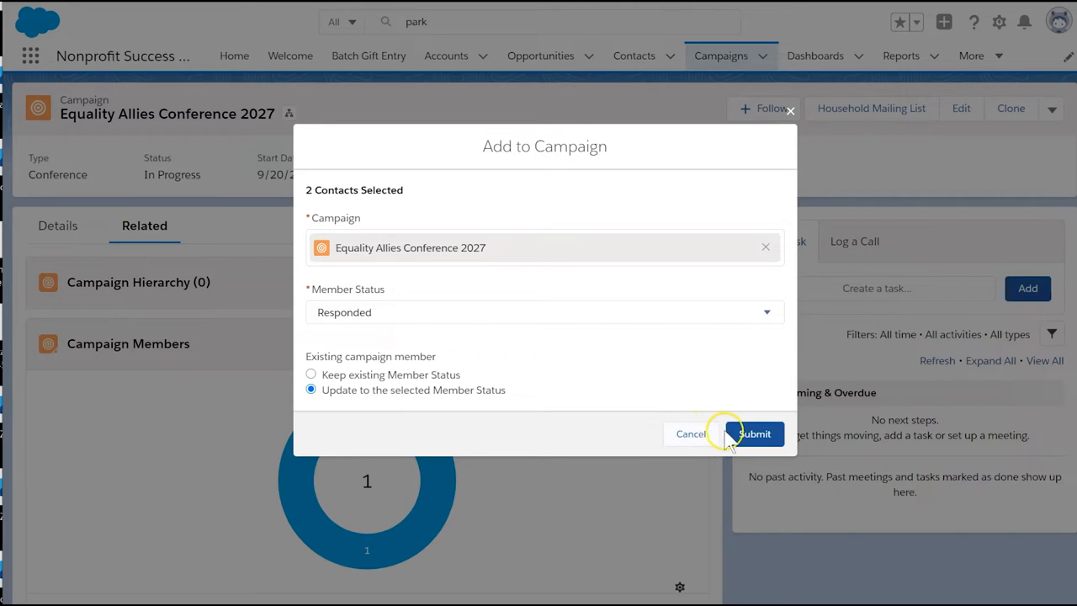
left_click(754, 434)
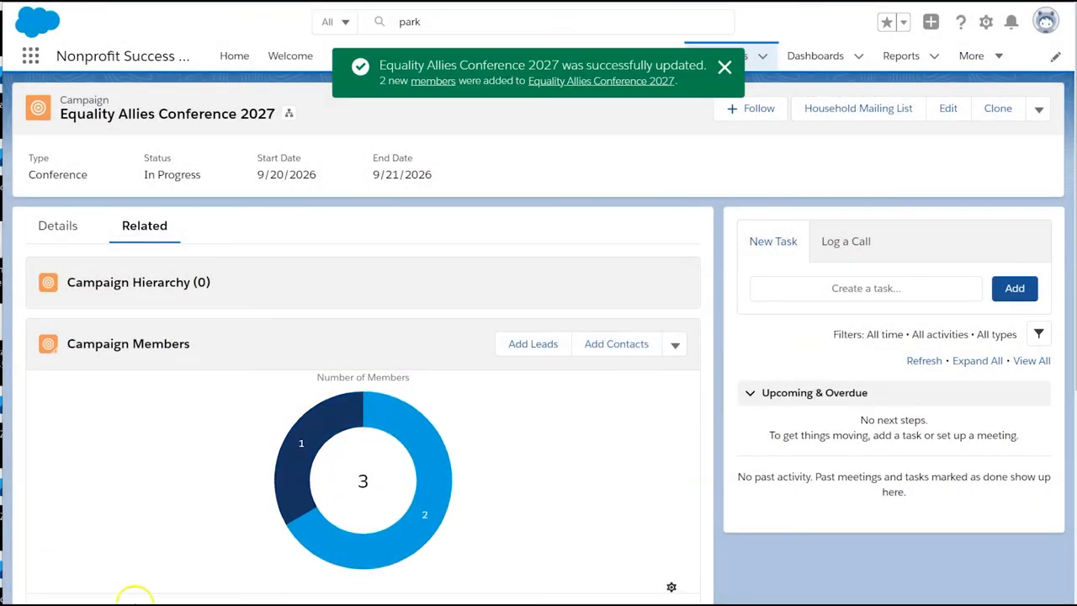
mouse_move(138, 586)
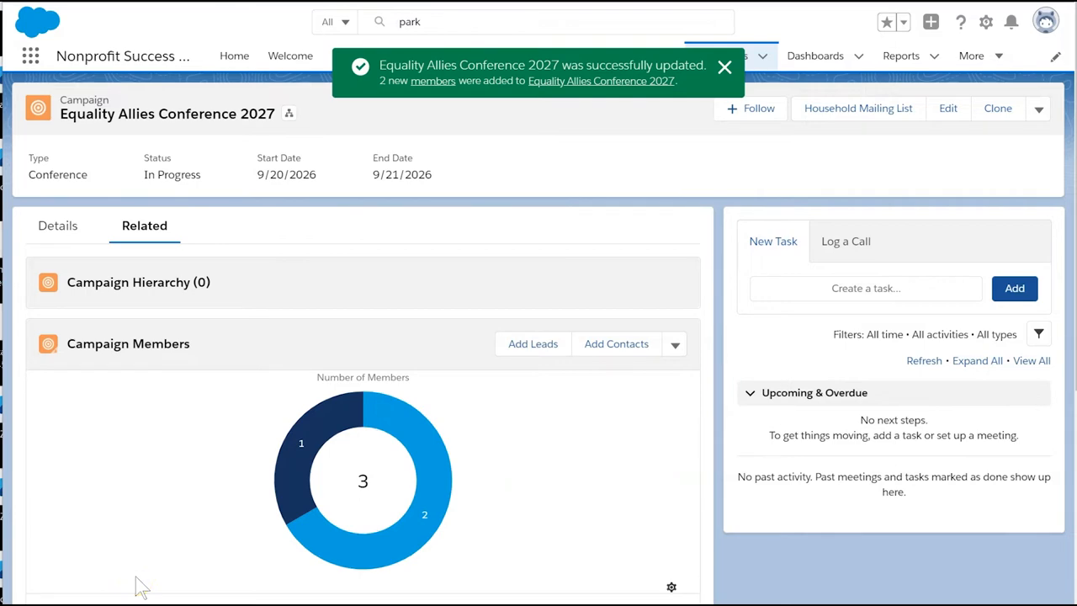
Run the Contact LYBUNT report from the NPSP 3.0 Donor Management Reports folder
left_click(902, 56)
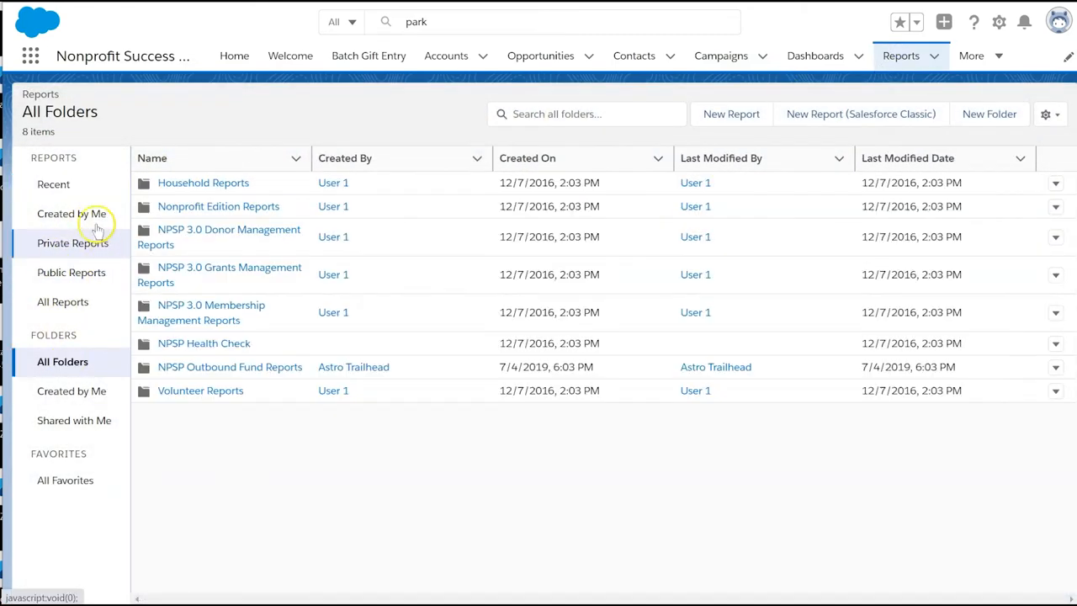
left_click(229, 236)
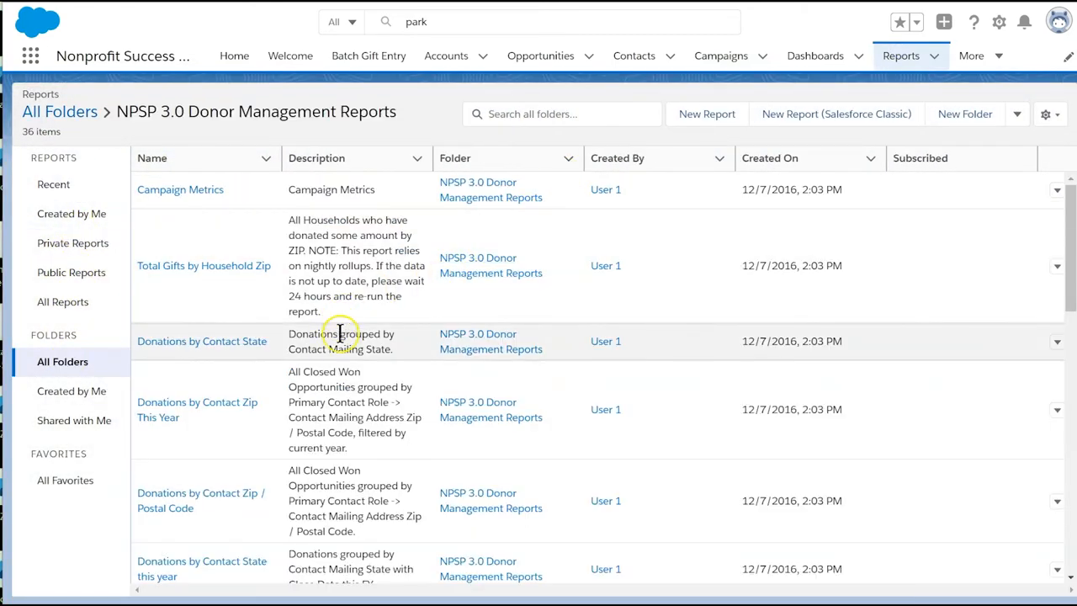
scroll("down", 3)
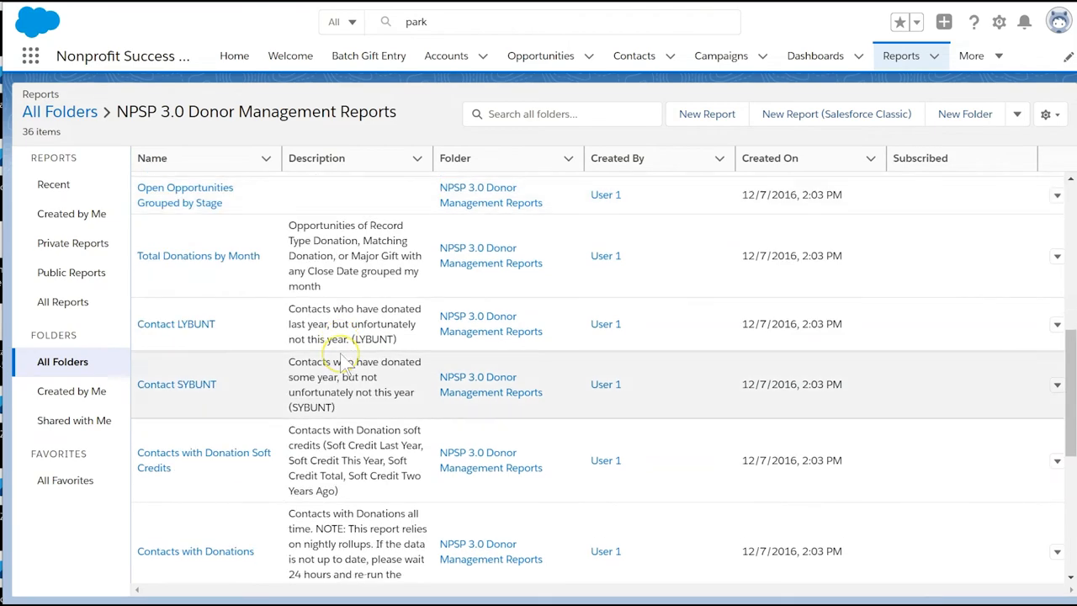
left_click(175, 323)
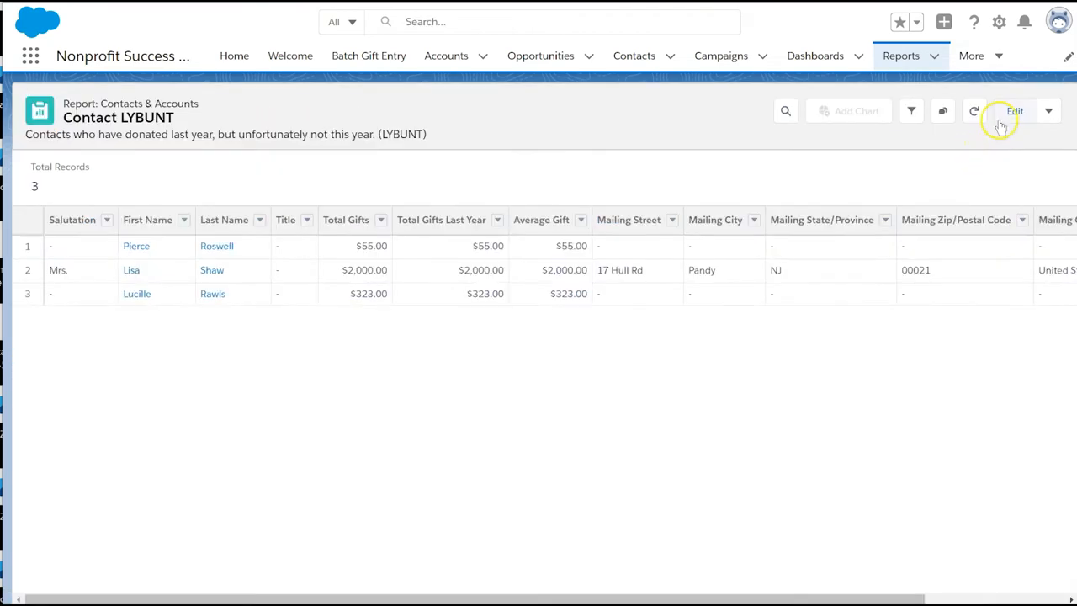
left_click(1013, 111)
type("do")
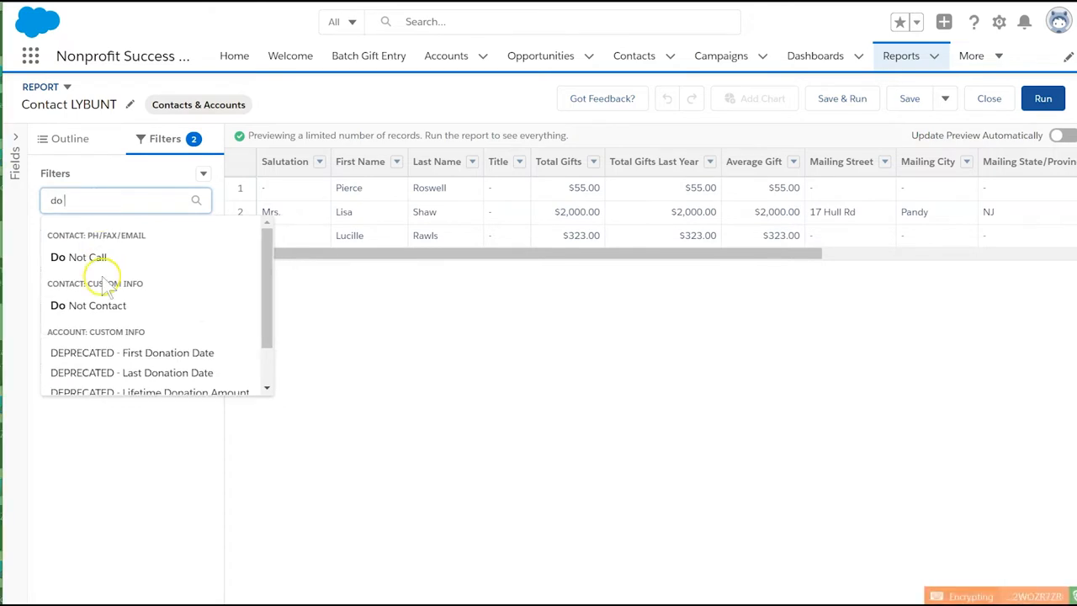
left_click(87, 306)
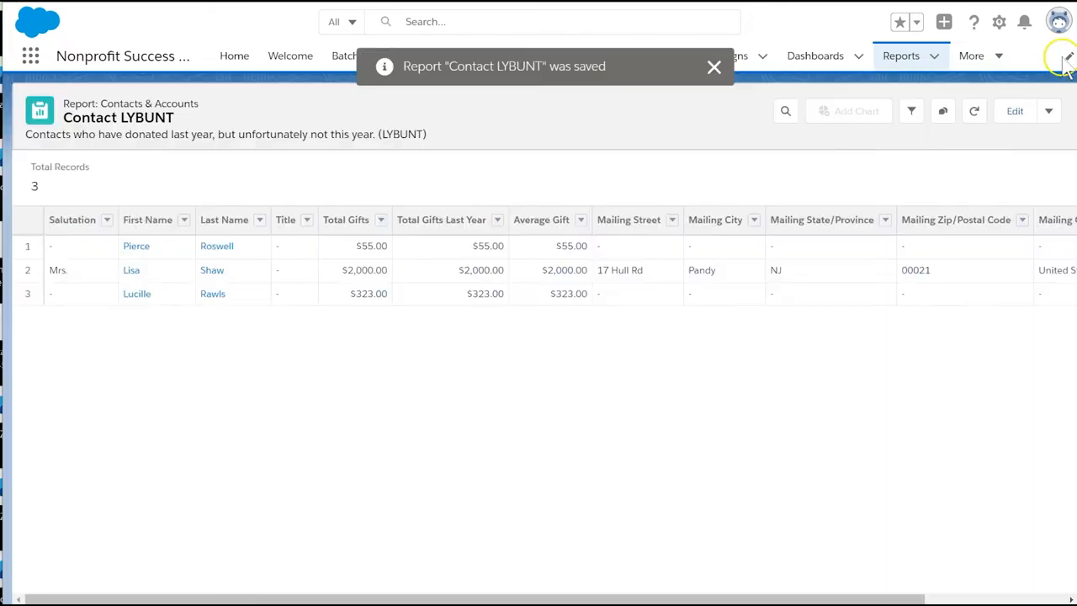
Add the report's contacts to Equality Allies Conference 2027 with status Sent and submit
left_click(1050, 111)
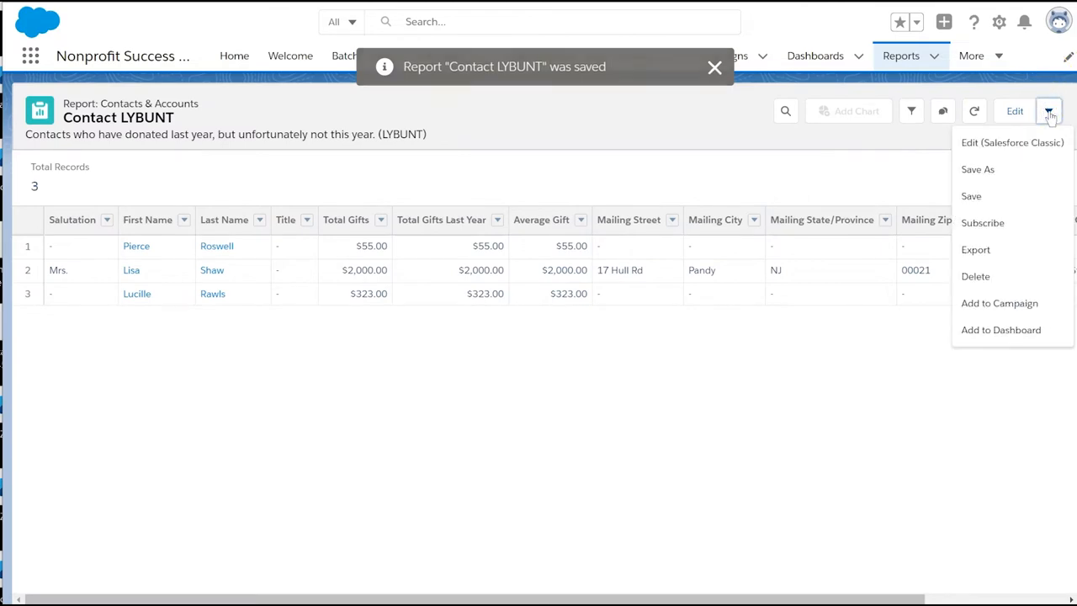
left_click(999, 303)
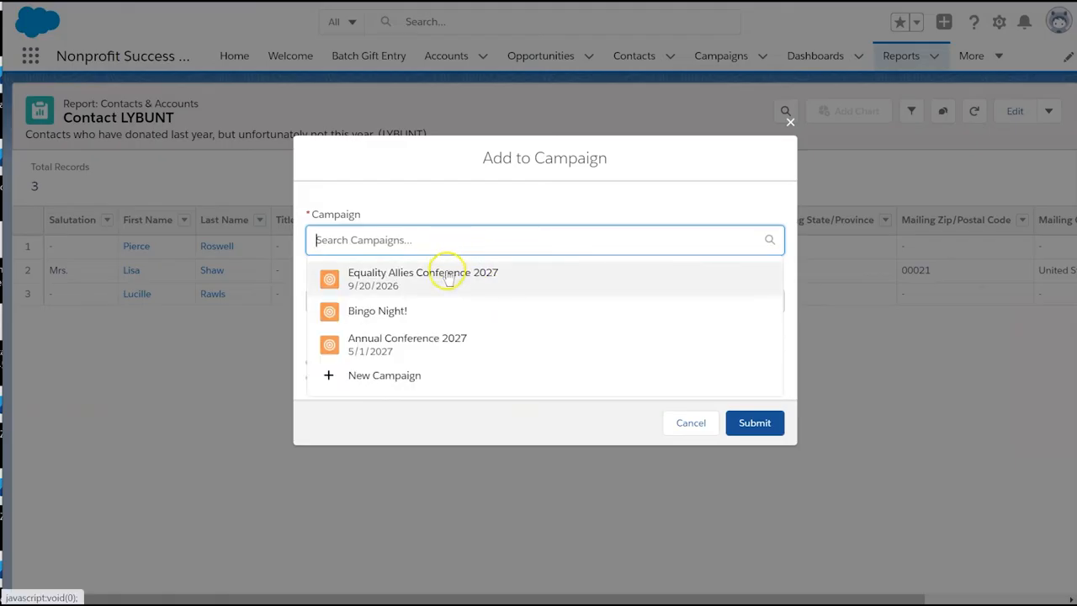
left_click(422, 279)
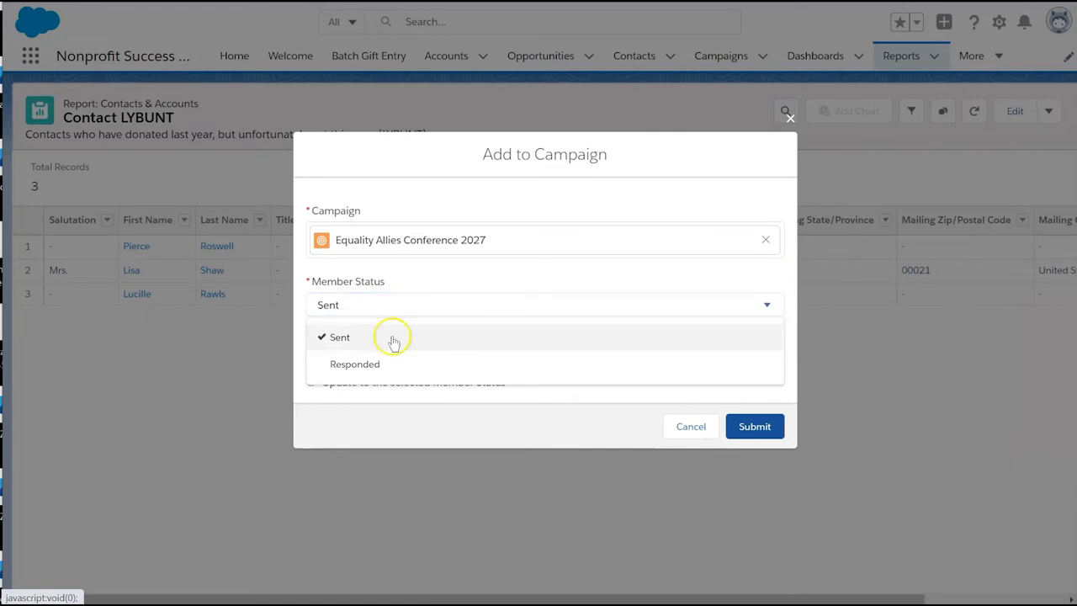
left_click(340, 337)
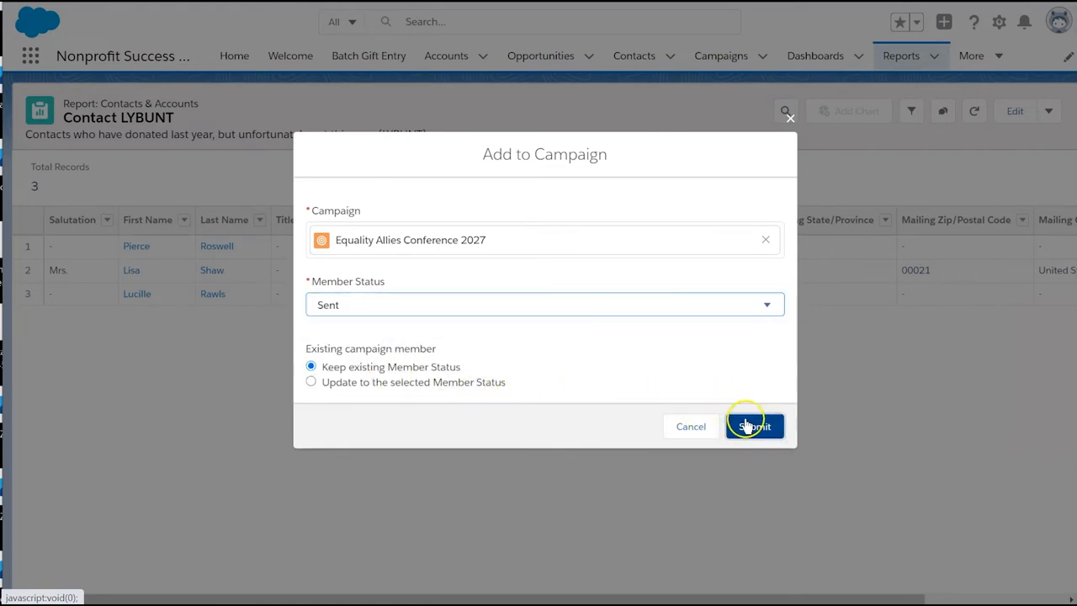
left_click(754, 425)
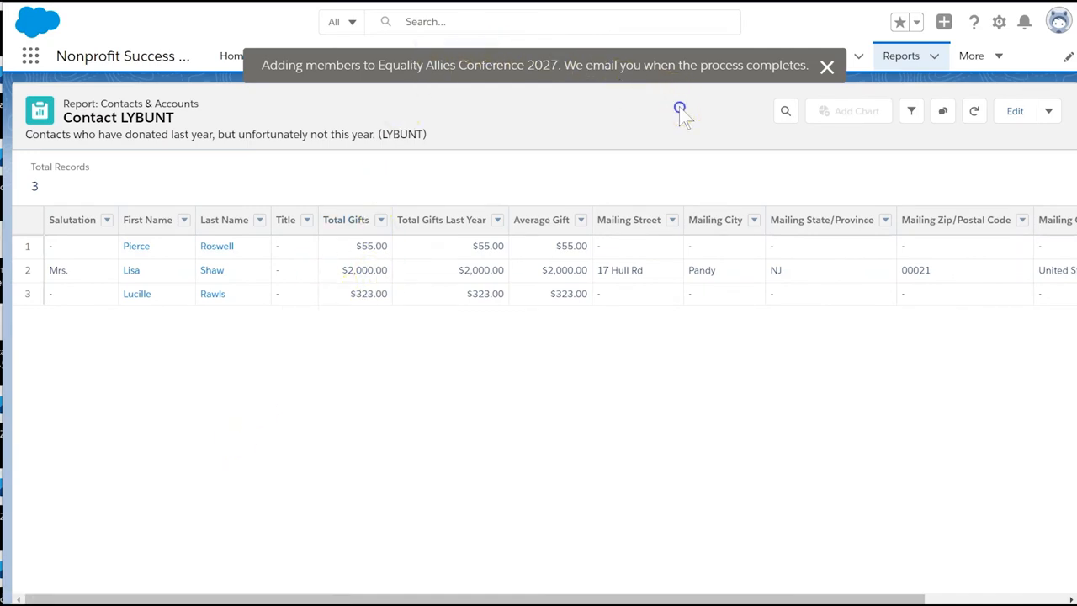
Reopen Equality Allies Conference 2027 under Campaigns and start Import Leads and Contacts
left_click(826, 67)
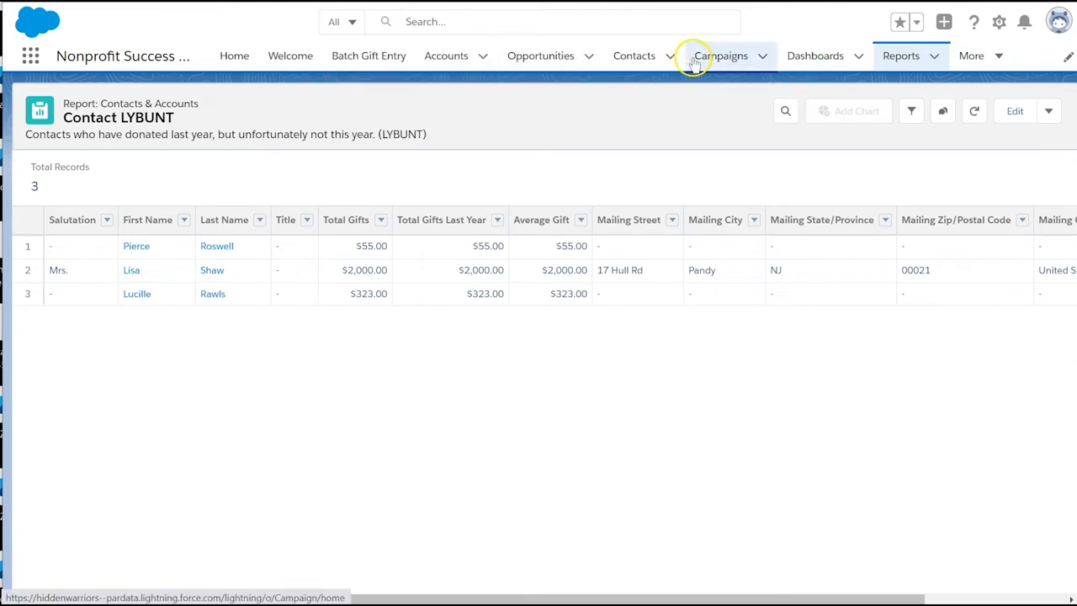
left_click(720, 56)
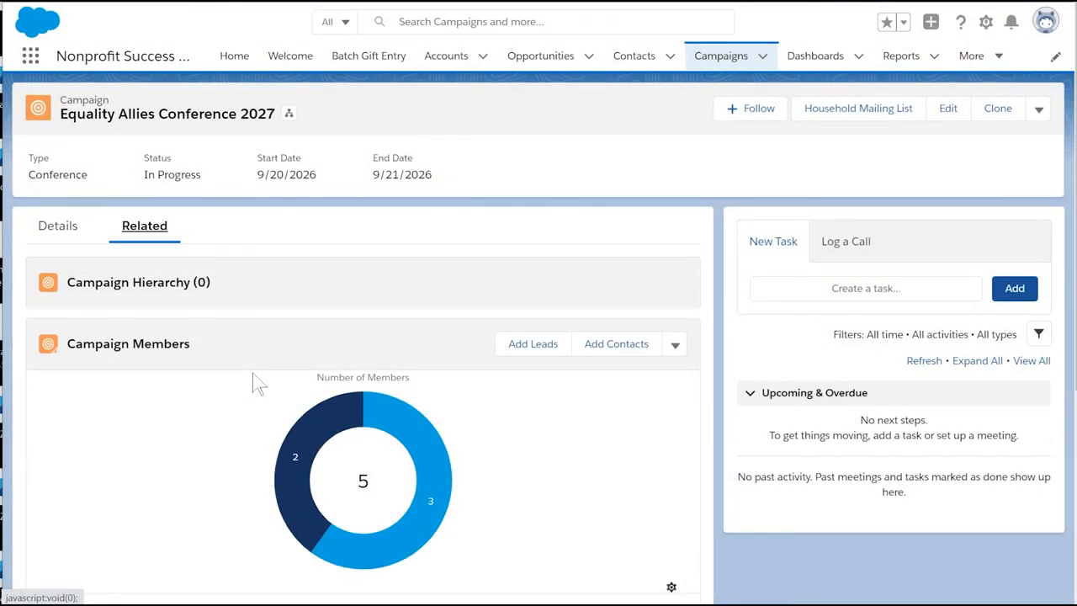
left_click(673, 343)
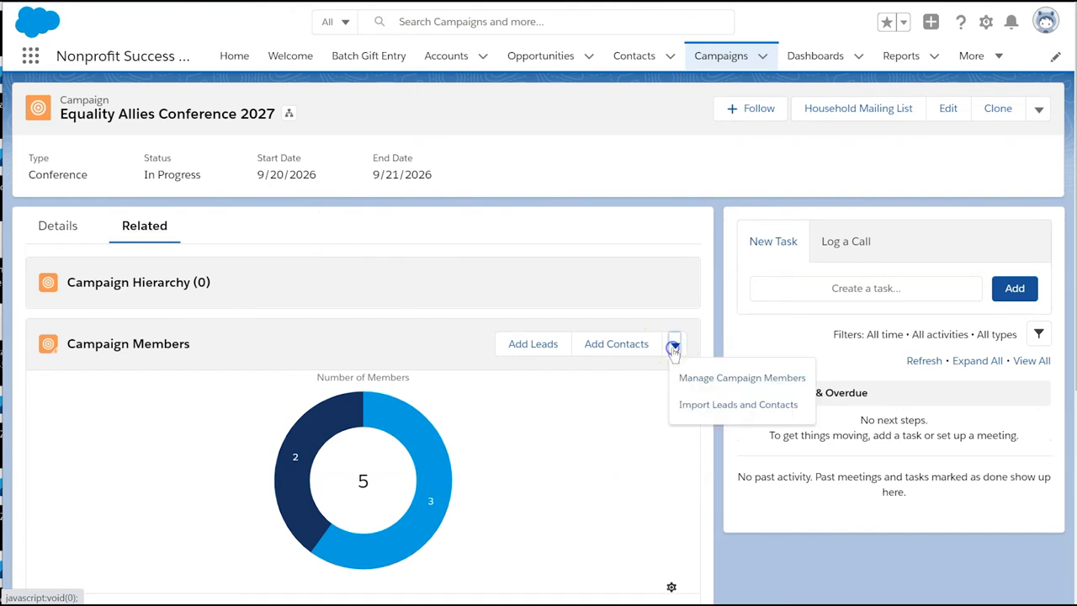
left_click(737, 404)
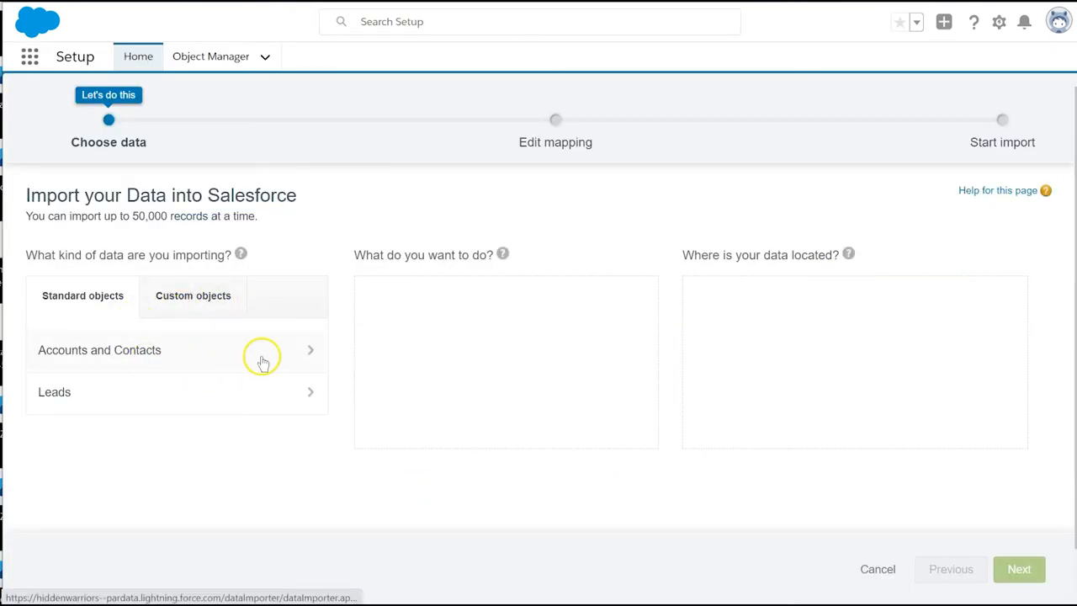
Choose Accounts and Contacts in the wizard, return to the campaign and view all five members
left_click(100, 348)
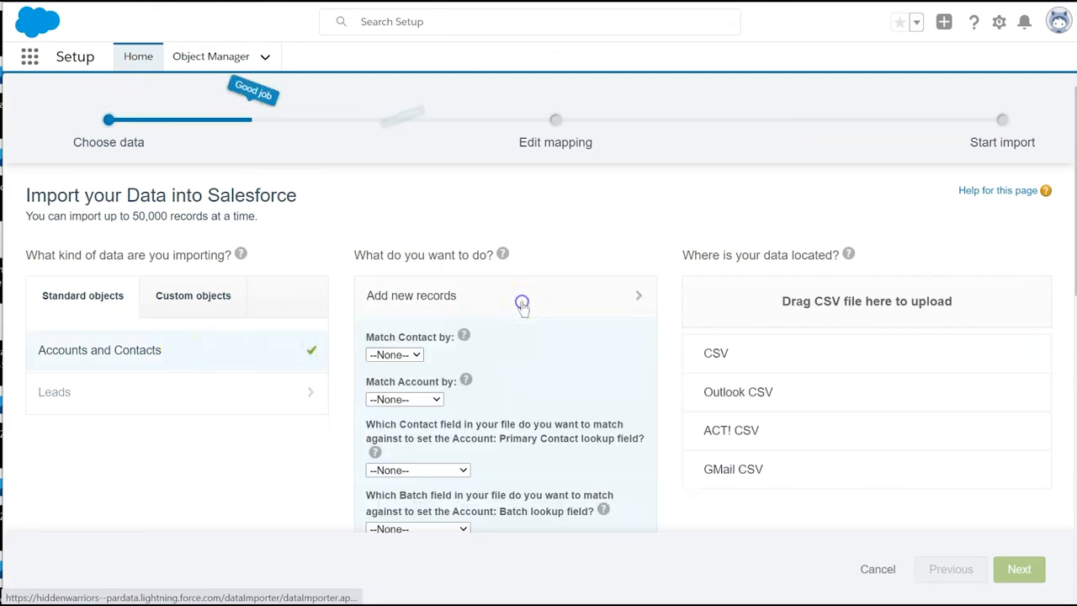
left_click(394, 353)
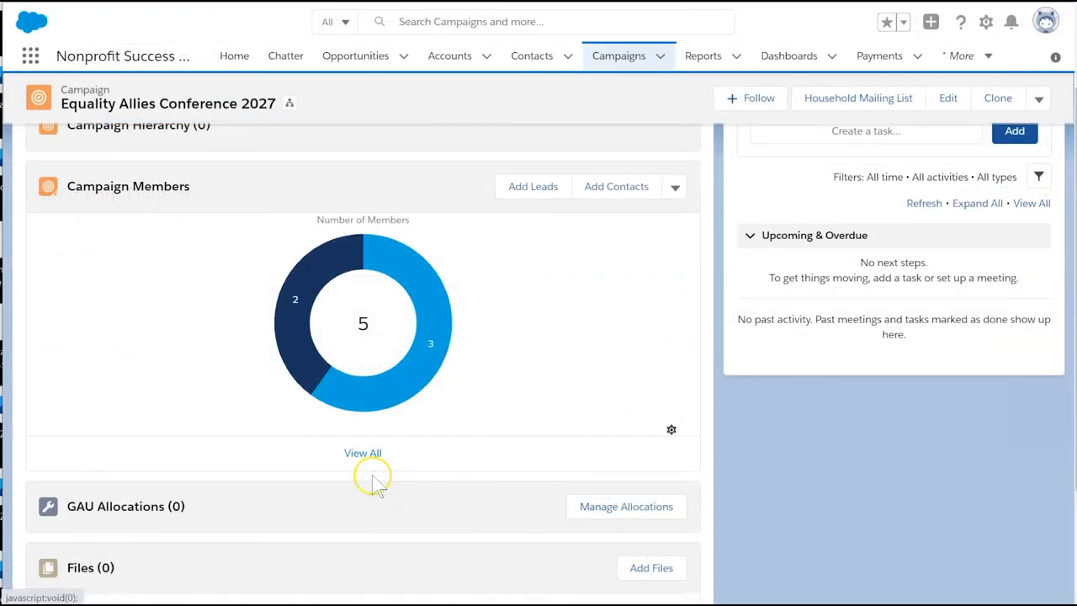
left_click(364, 453)
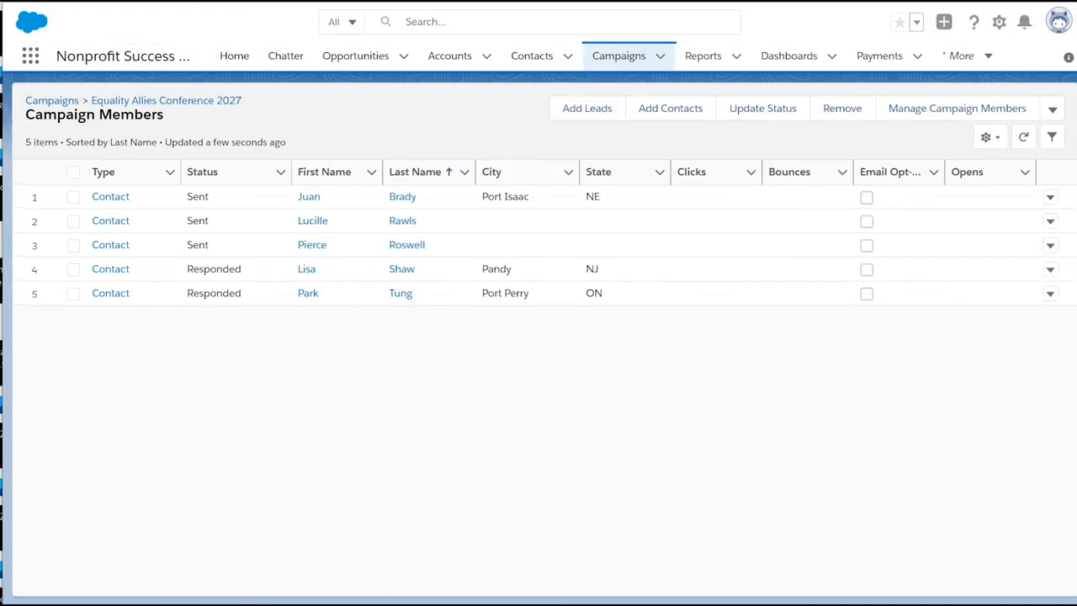
mouse_move(216, 495)
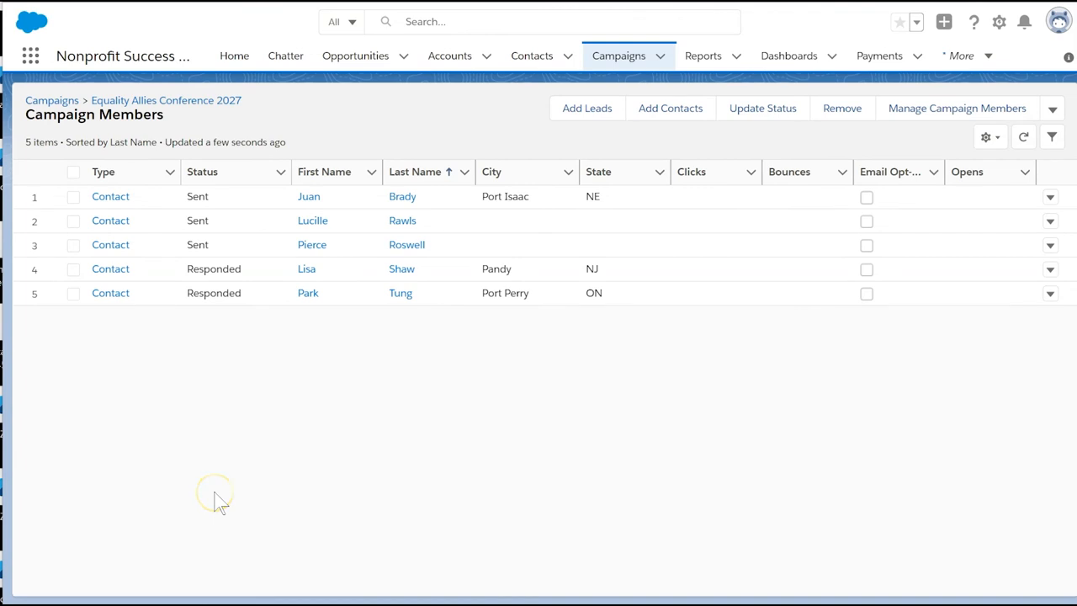